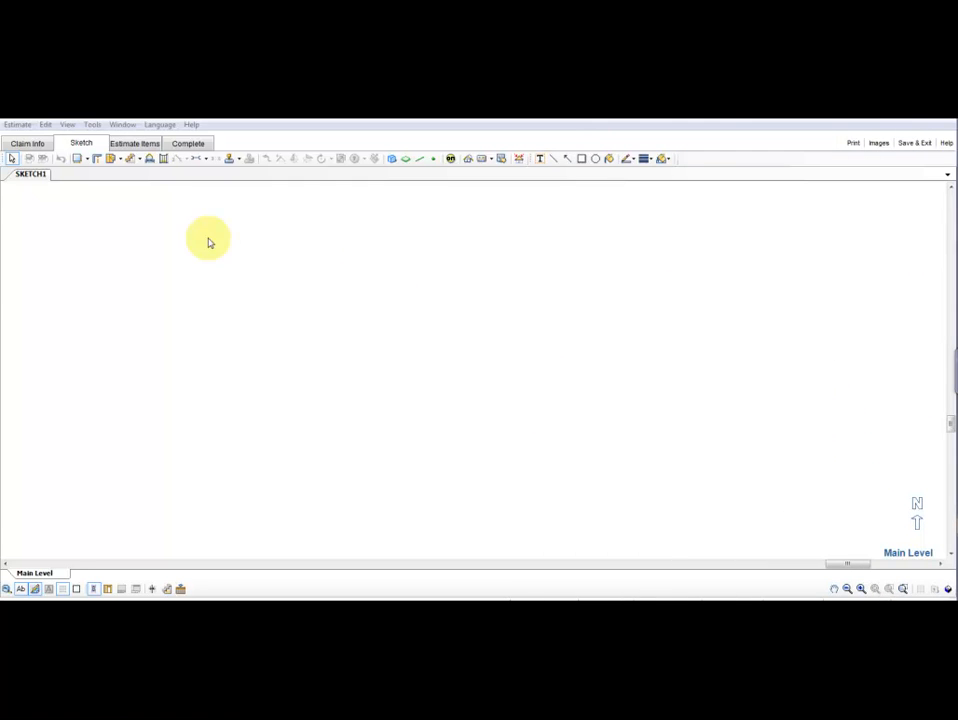
# Place a straight staircase labeled Stairs with Up direction in the centre of the sketch.
pyautogui.click(132, 158)
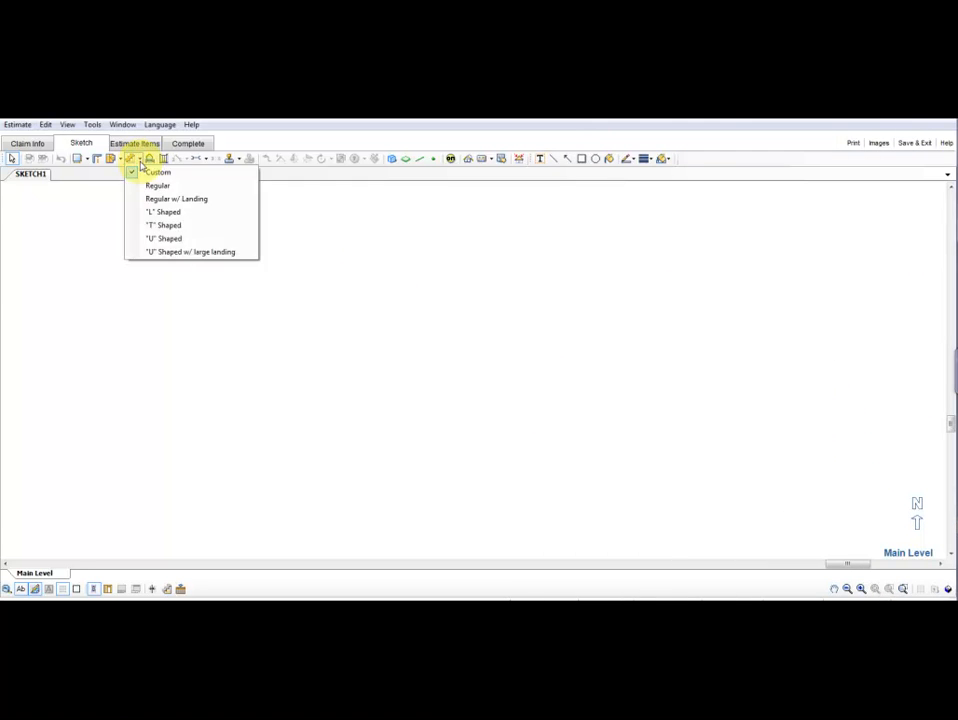
pyautogui.click(156, 172)
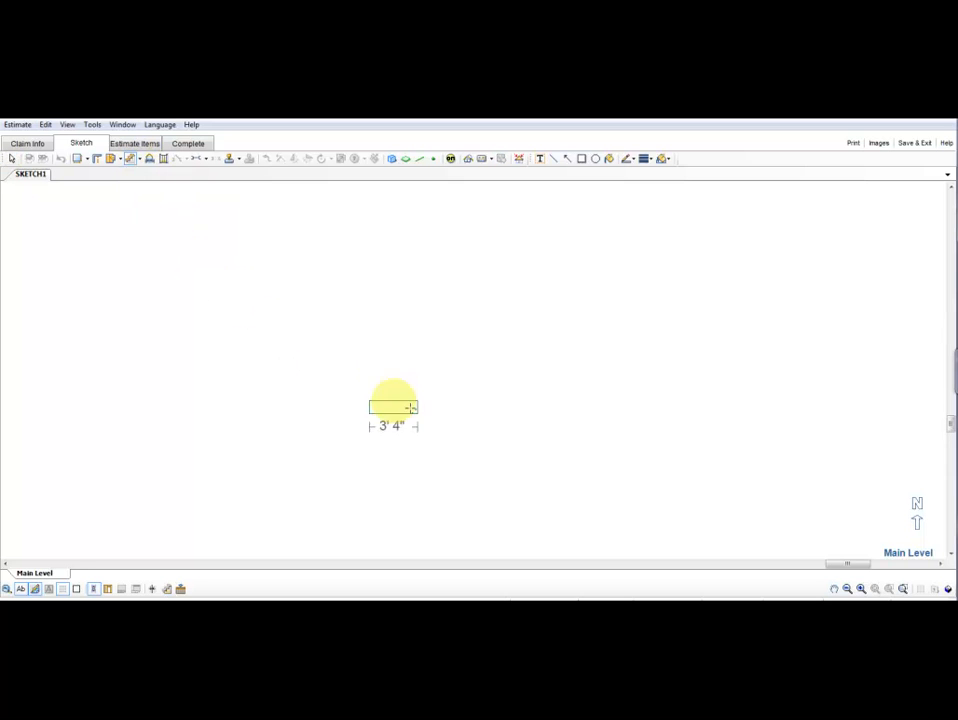
pyautogui.moveTo(392, 404); pyautogui.dragTo(472, 464)
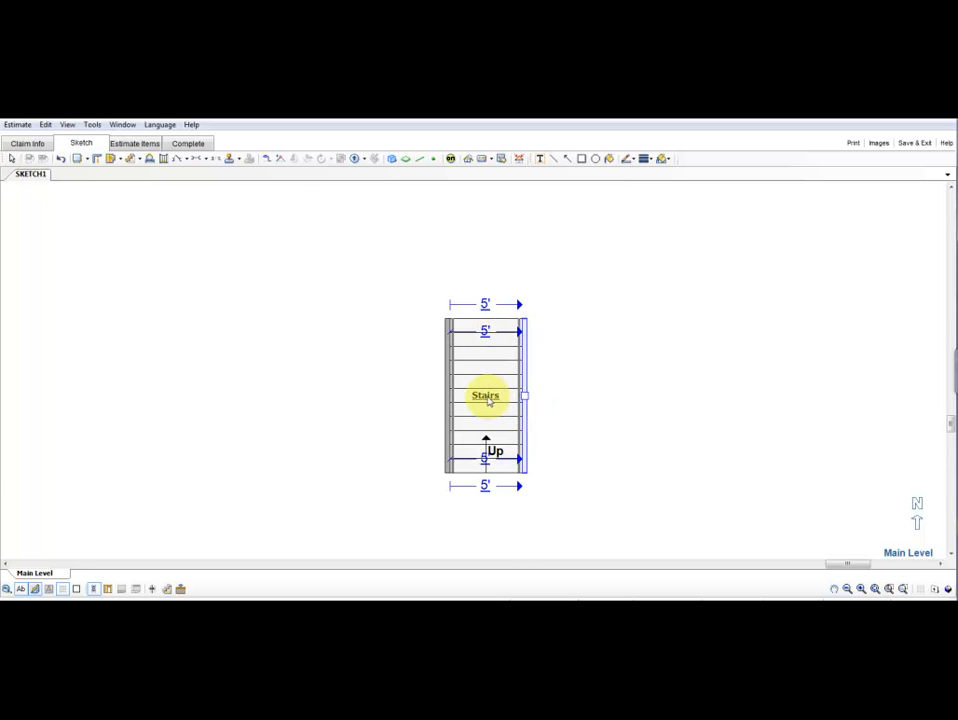
# Reshape the staircase into a triangular wedge with treads fanning to a point on the right.
pyautogui.click(484, 396)
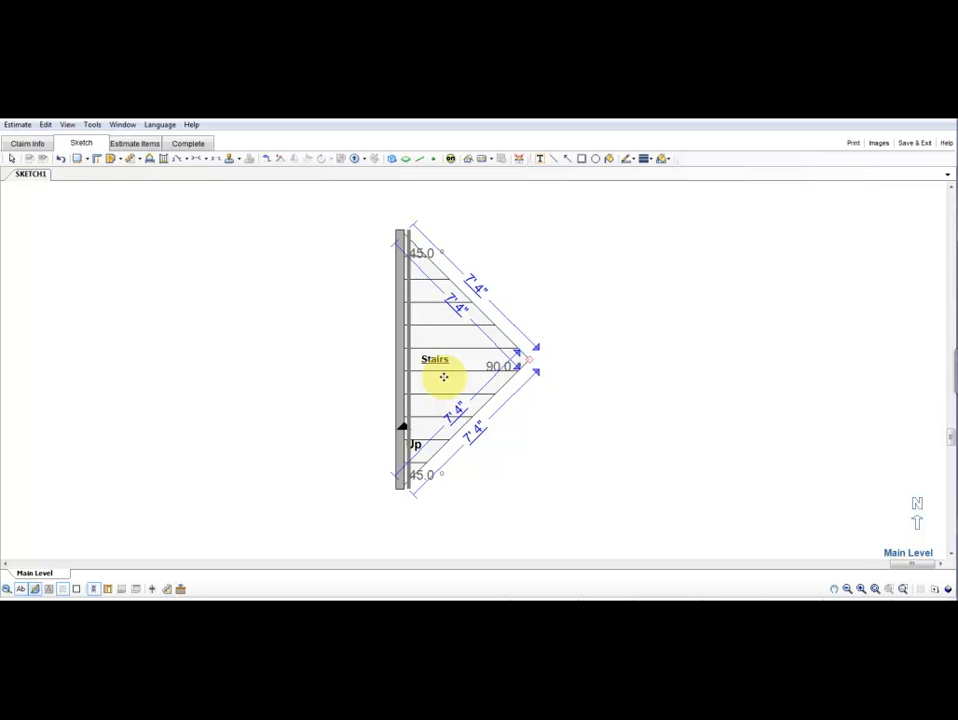
pyautogui.moveTo(450, 302)
pyautogui.write('5')
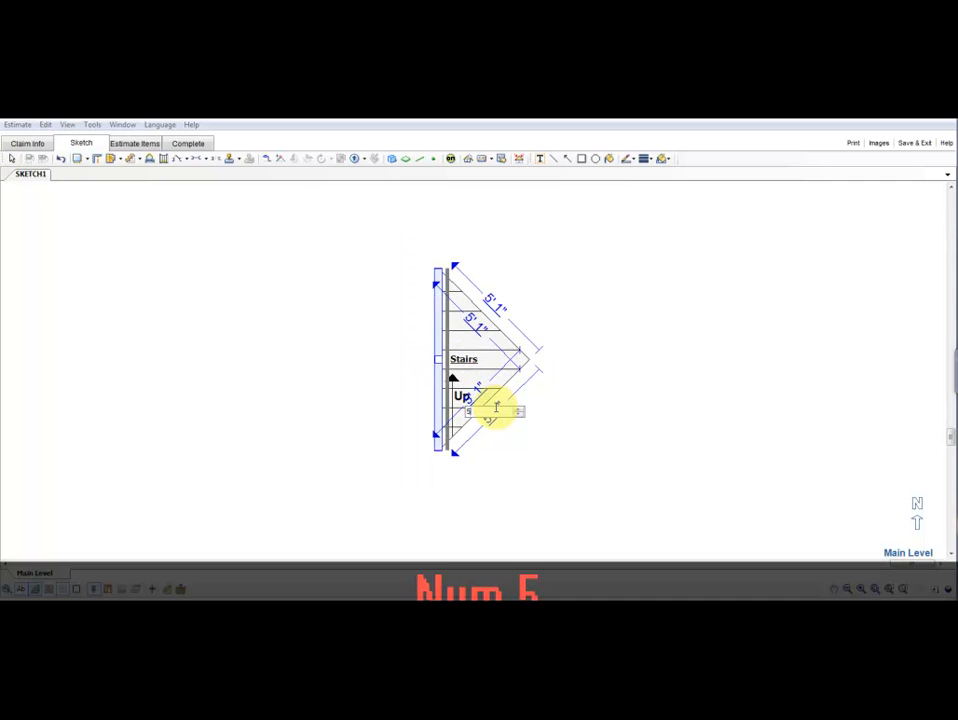
pyautogui.press('Enter')
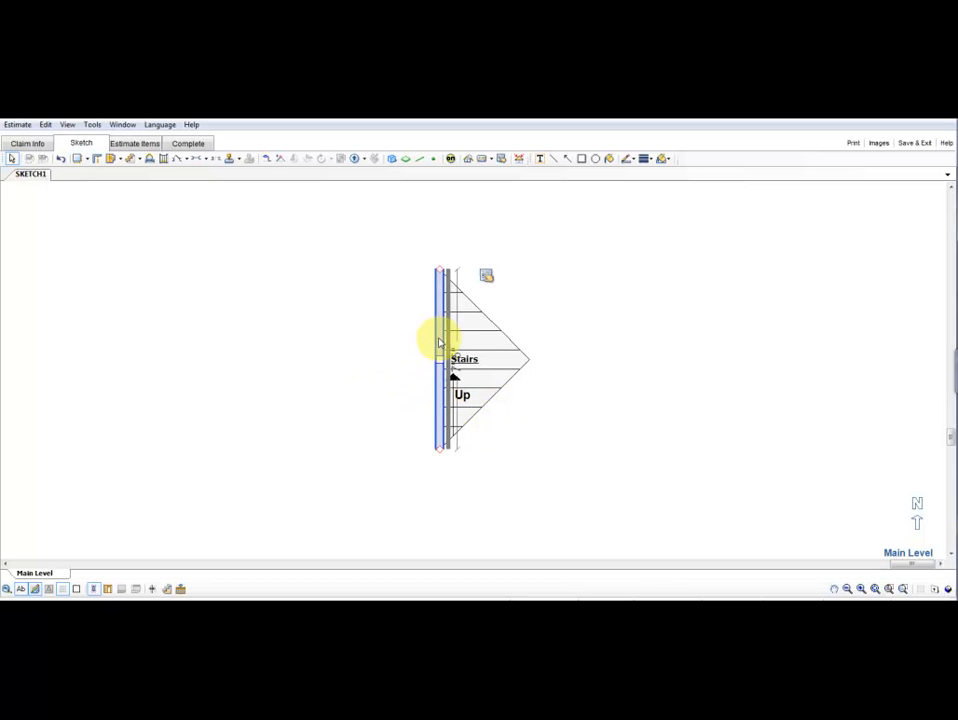
# Begin editing the stair wall as a circular arc of about 9' 8" radius.
pyautogui.doubleClick(440, 340)
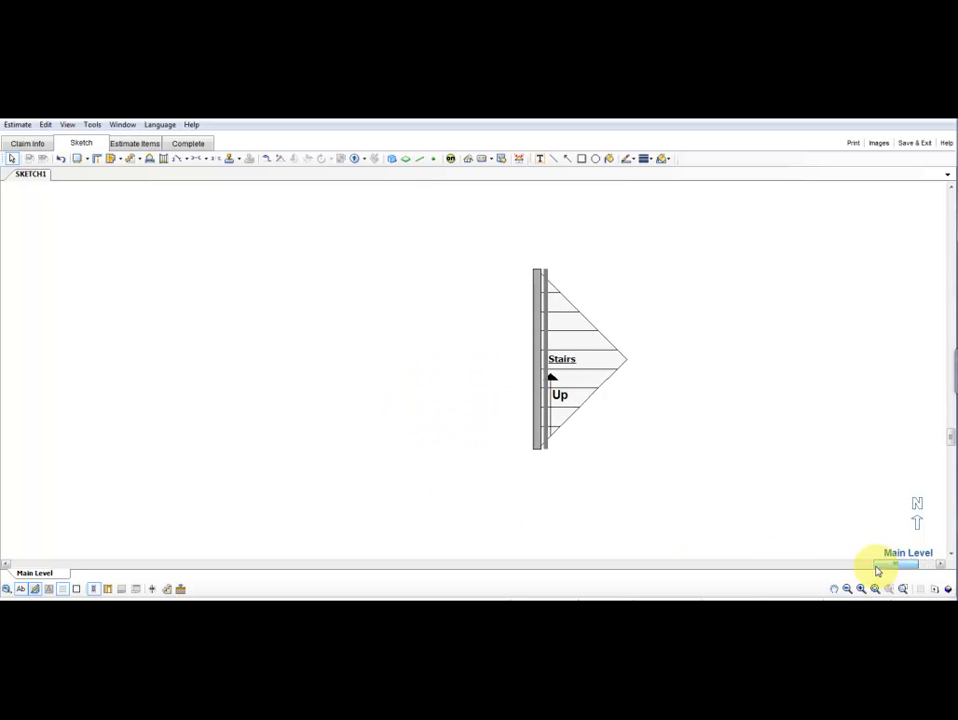
pyautogui.click(540, 360)
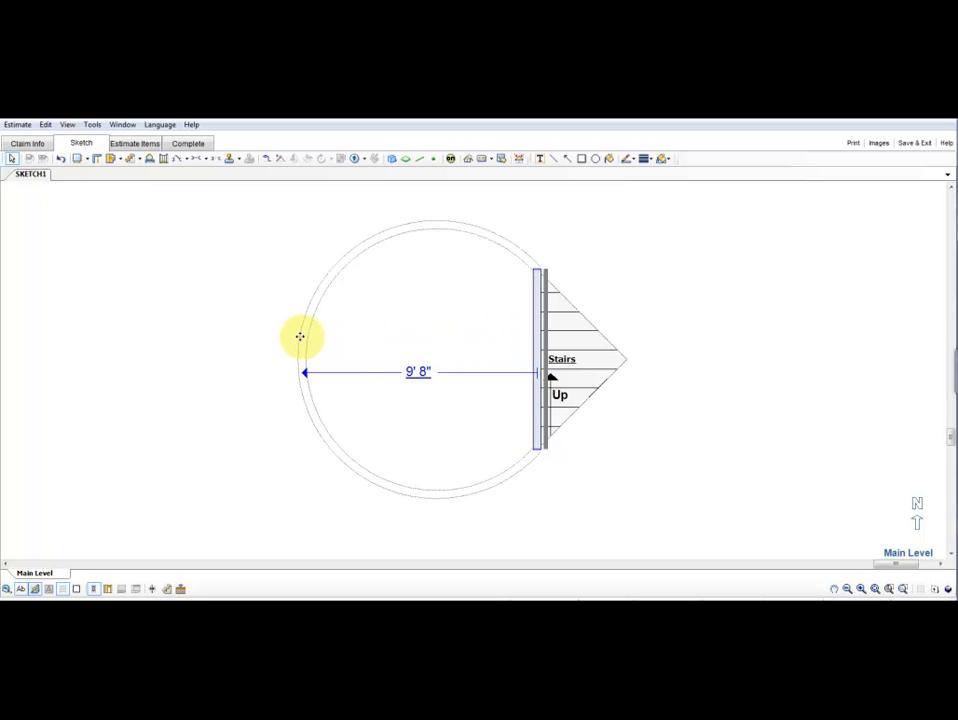
# Bend the staircase wall into a circular arc so the treads fill a rounded shape.
pyautogui.moveTo(300, 336); pyautogui.dragTo(290, 336)
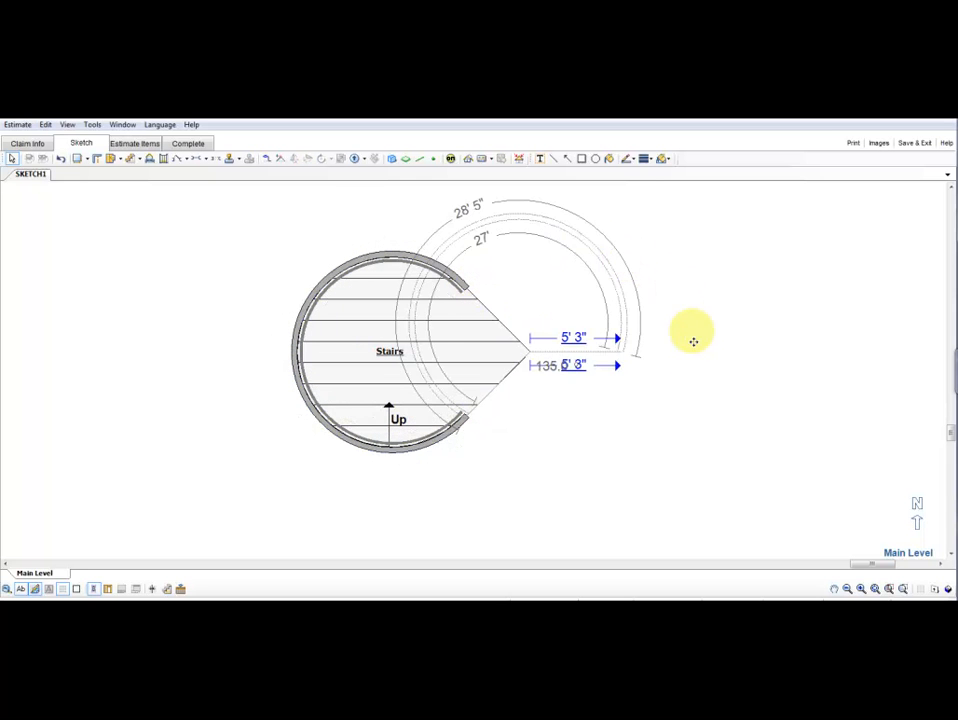
# Stretch the curved staircase into a larger circle about 25' 11" across.
pyautogui.moveTo(692, 340); pyautogui.dragTo(558, 422)
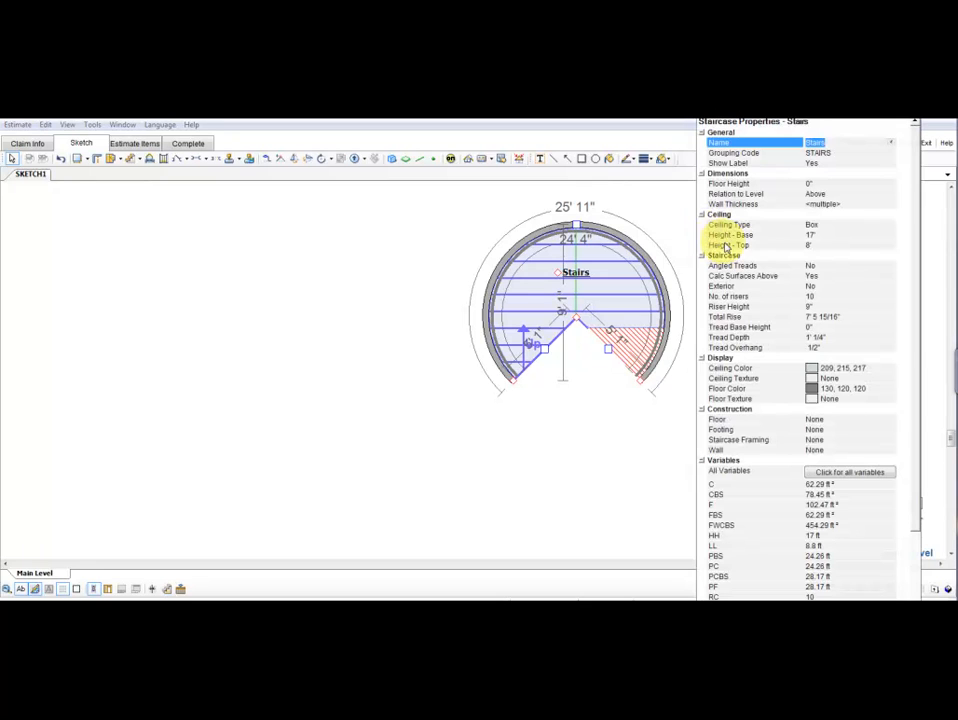
# Set Angled Treads to Yes so the treads radiate from the circle's centre.
pyautogui.click(760, 264)
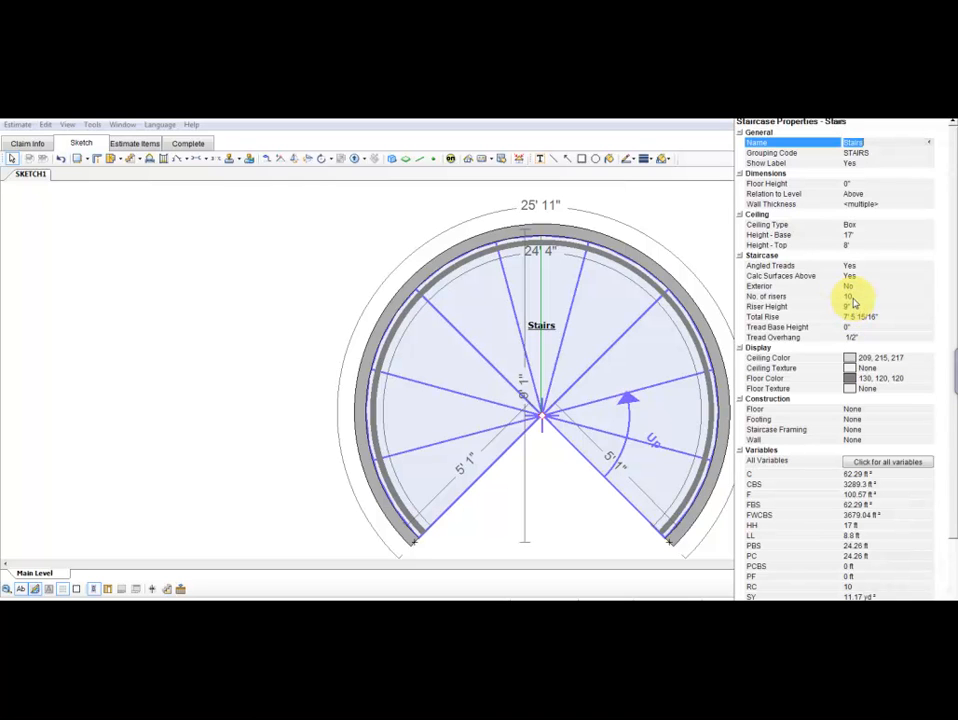
# Set No. of risers to 20, then select the wall surrounding the staircase.
pyautogui.click(850, 296)
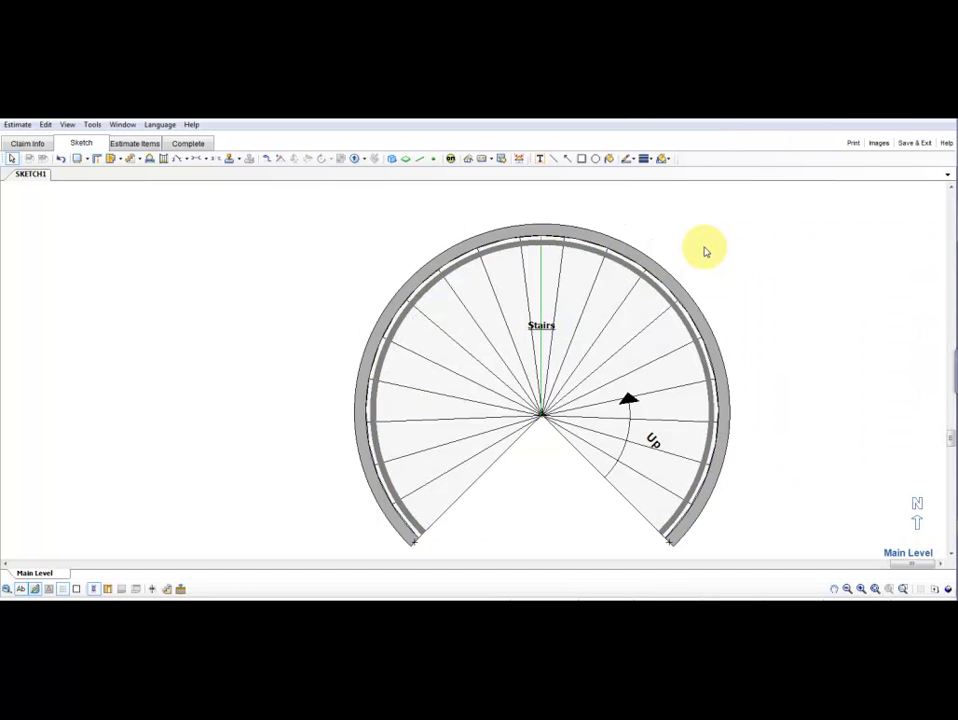
pyautogui.moveTo(764, 328)
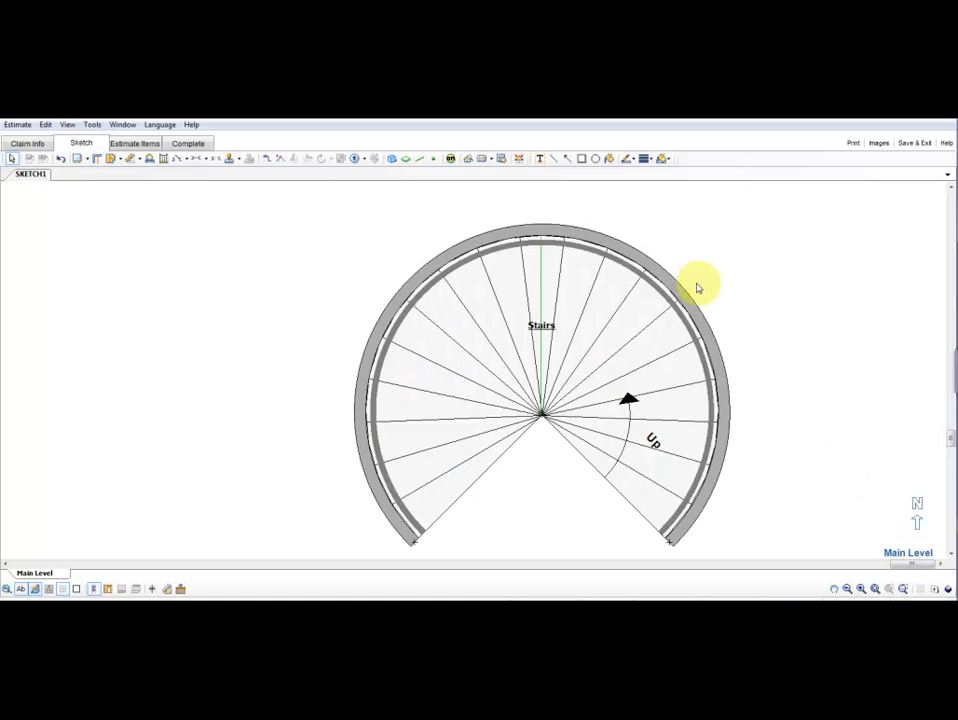
pyautogui.click(696, 288)
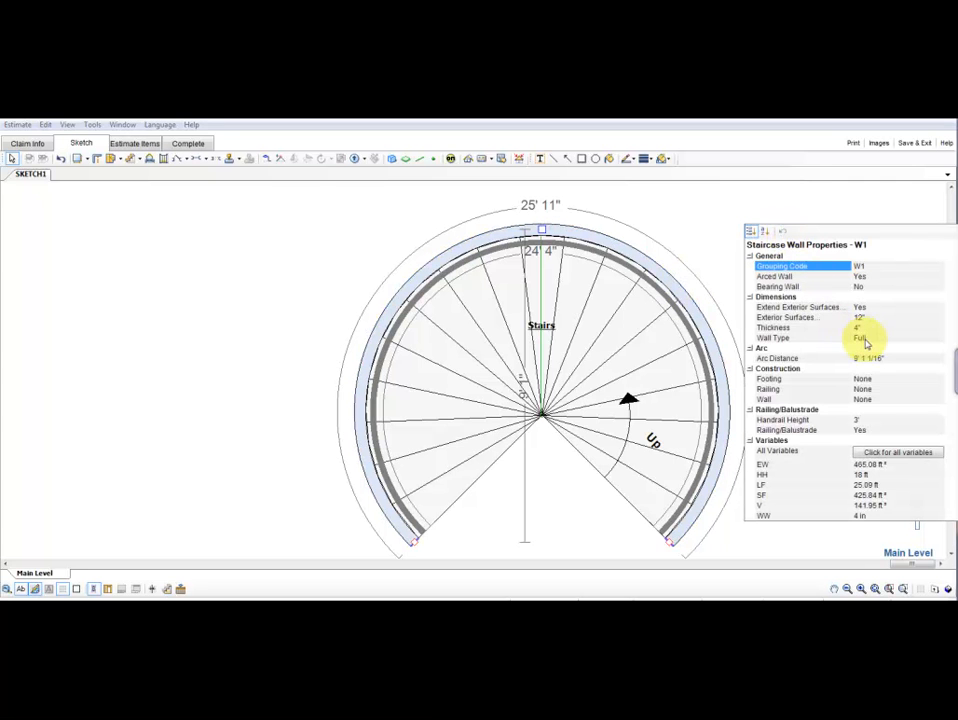
# Change the staircase Wall Type from Full to a railing with balusters.
pyautogui.click(940, 338)
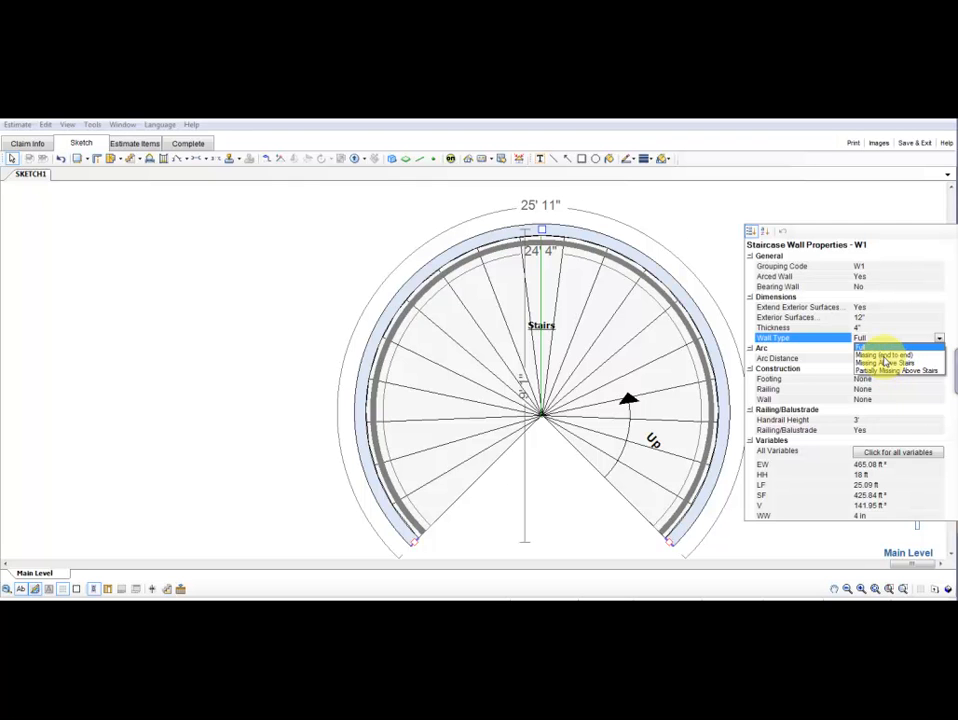
pyautogui.click(882, 360)
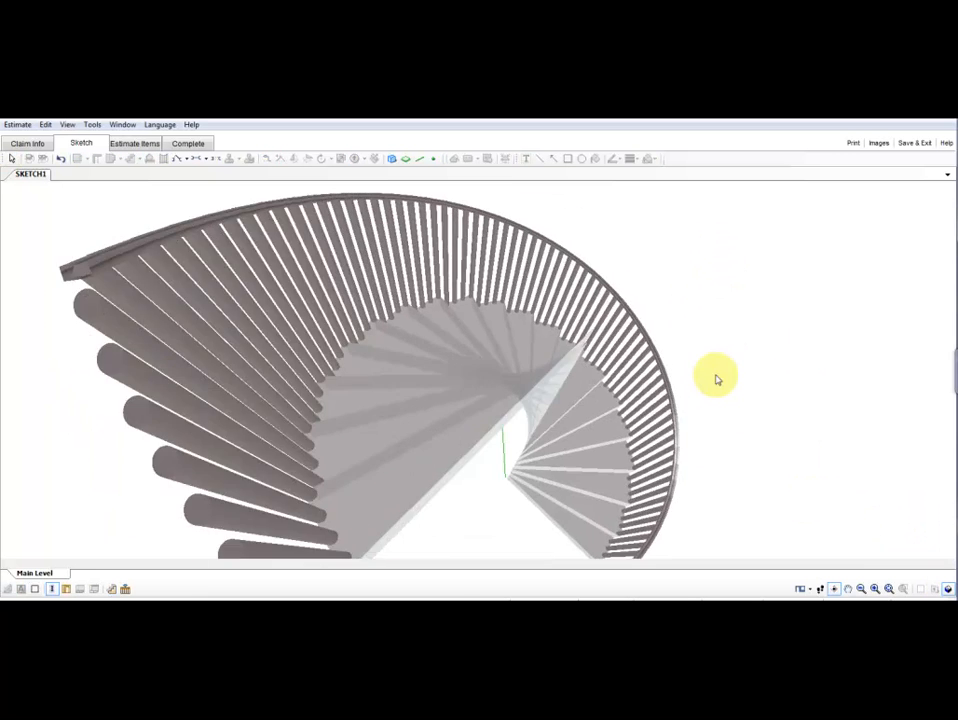
# Orbit the 3D model to view the spiral staircase from the side.
pyautogui.moveTo(716, 378); pyautogui.dragTo(668, 362)
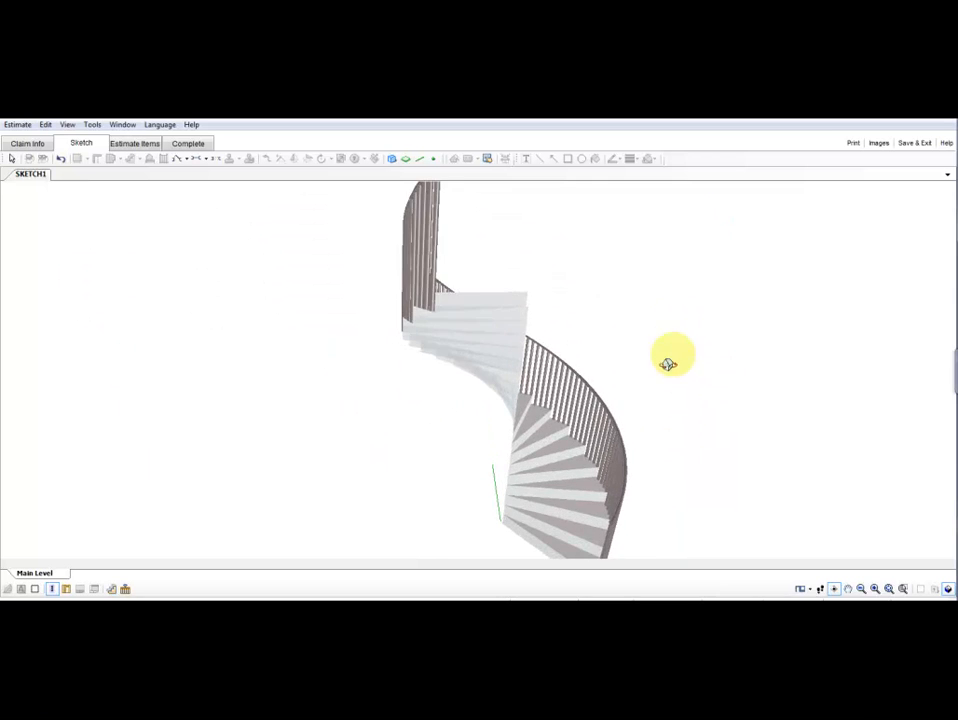